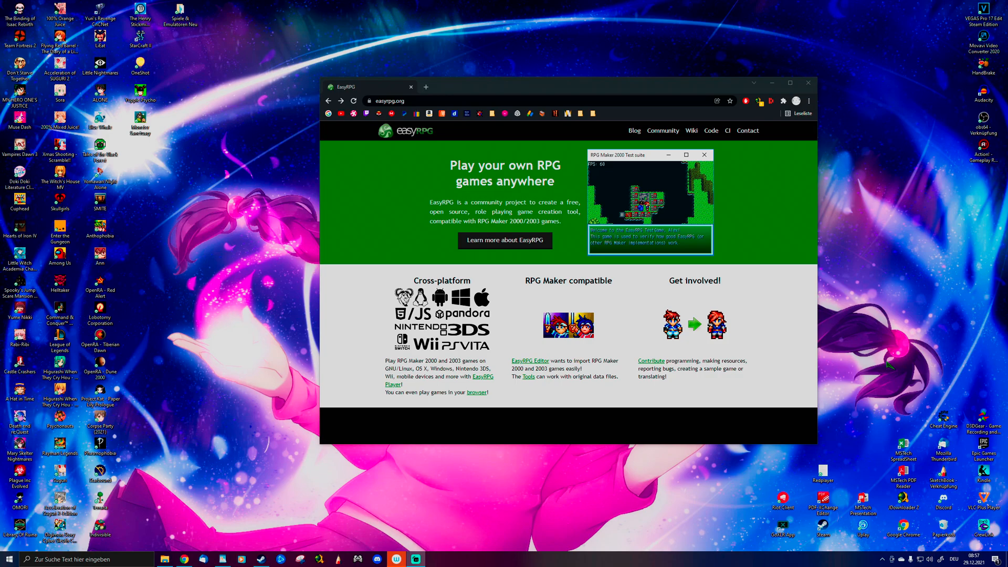
pyautogui.moveTo(506, 240)
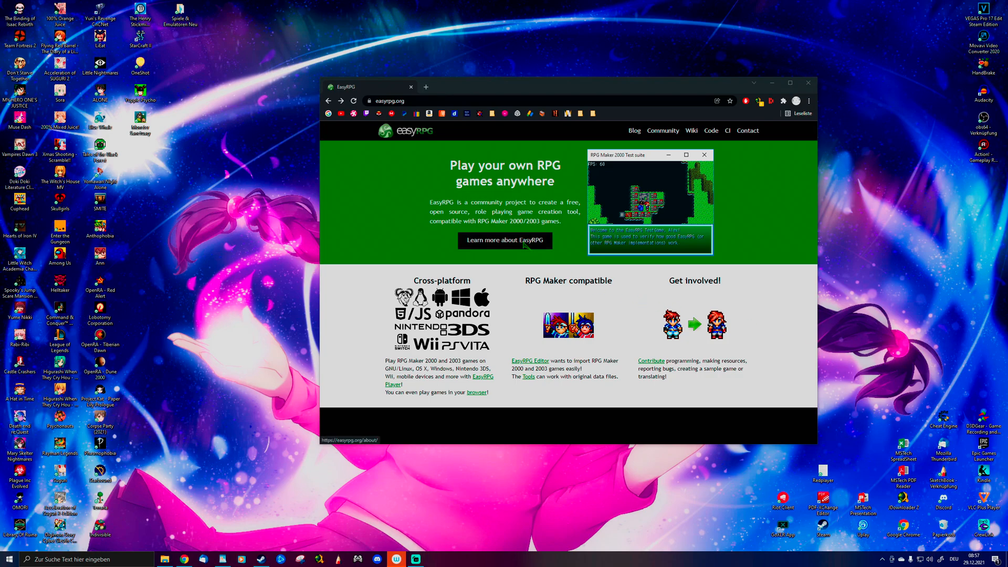
# Go from easyrpg.org through About, EasyRPG Player and Downloads to the Windows 0.7.0 builds
pyautogui.click(505, 241)
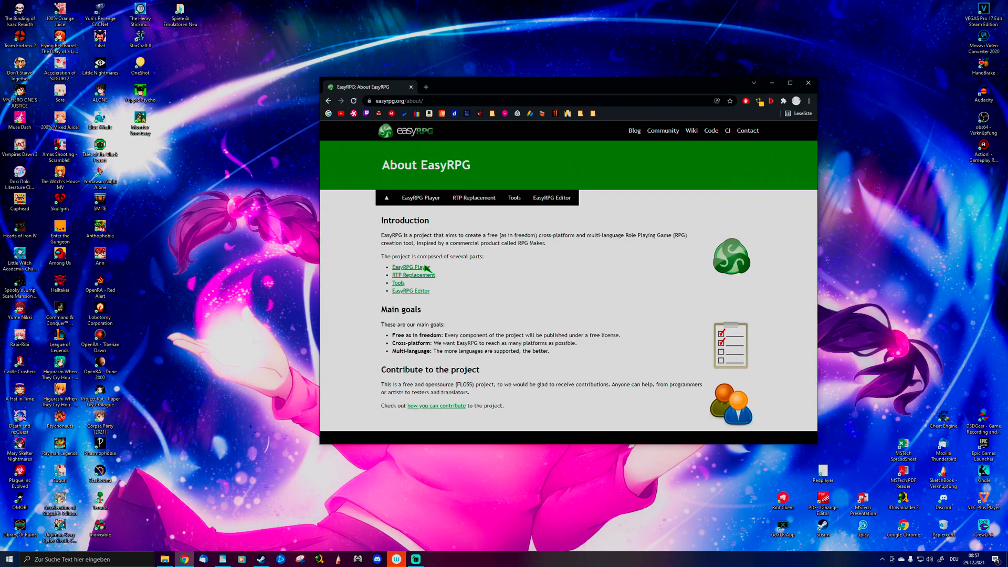
pyautogui.click(409, 266)
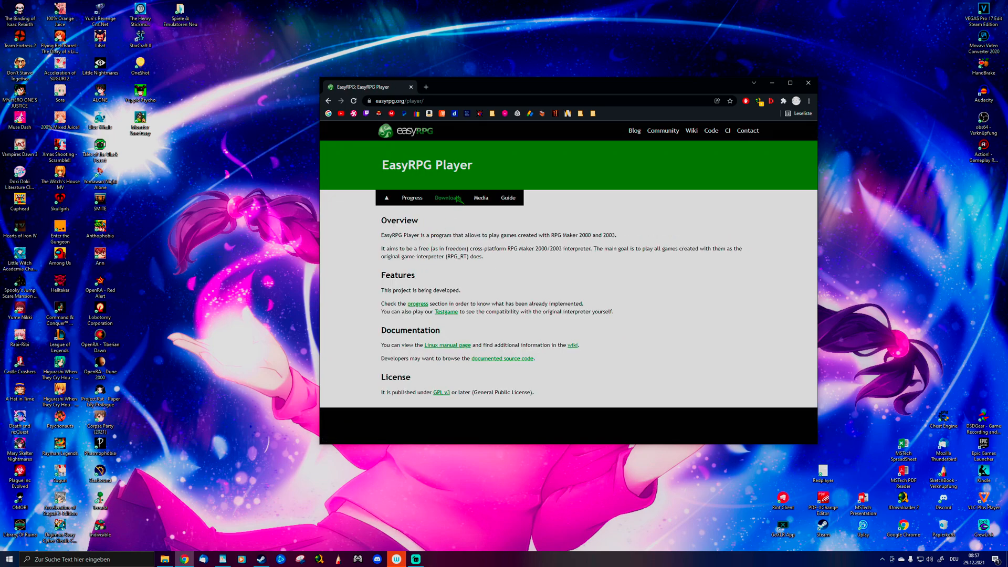
pyautogui.click(448, 198)
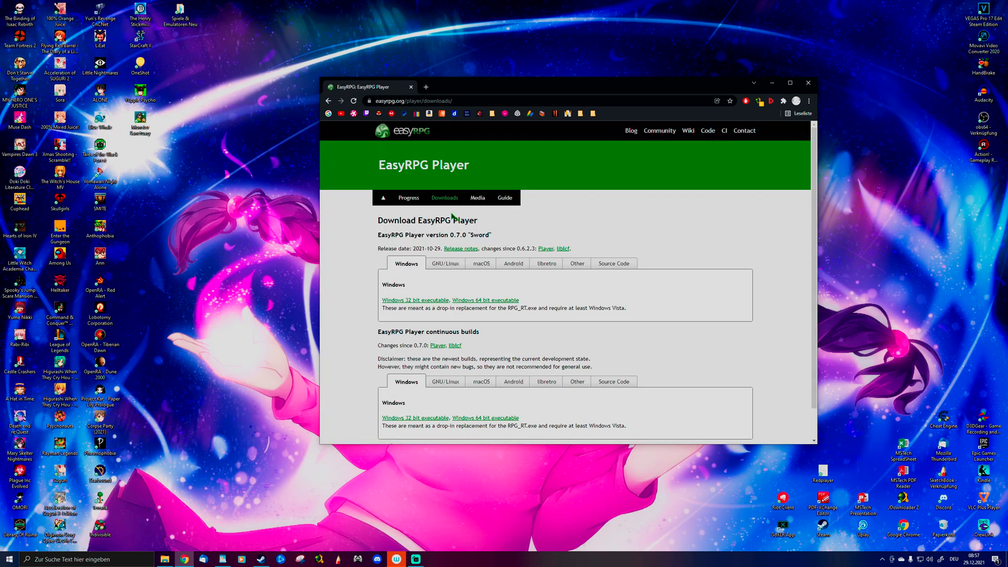
pyautogui.moveTo(651, 305)
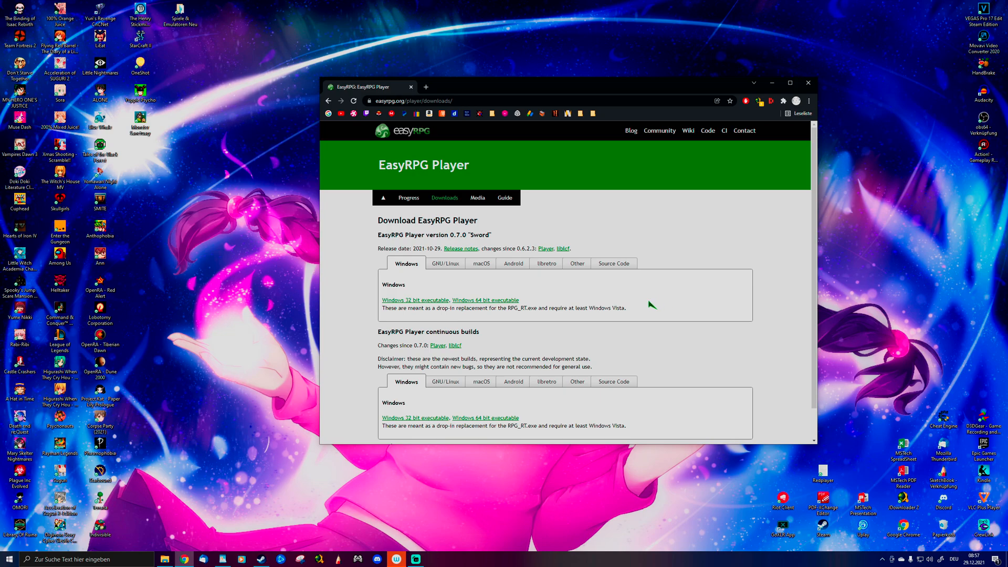
pyautogui.moveTo(426, 283)
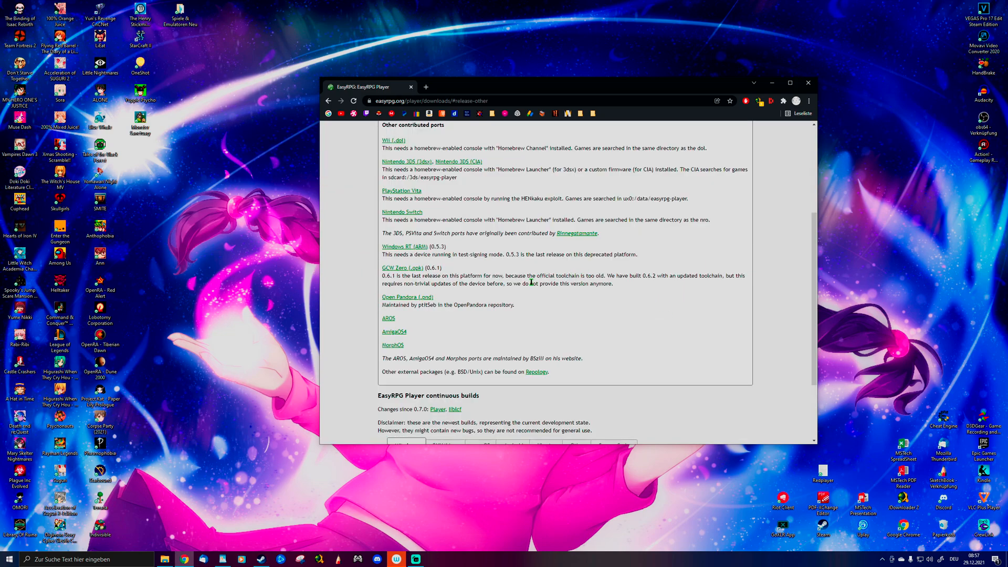
pyautogui.moveTo(397, 162)
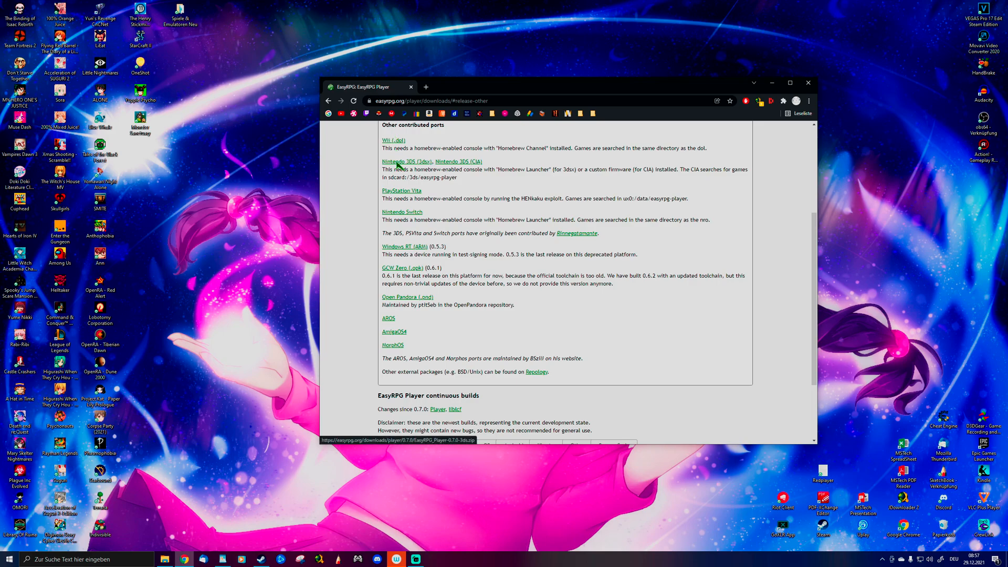
pyautogui.moveTo(402, 212)
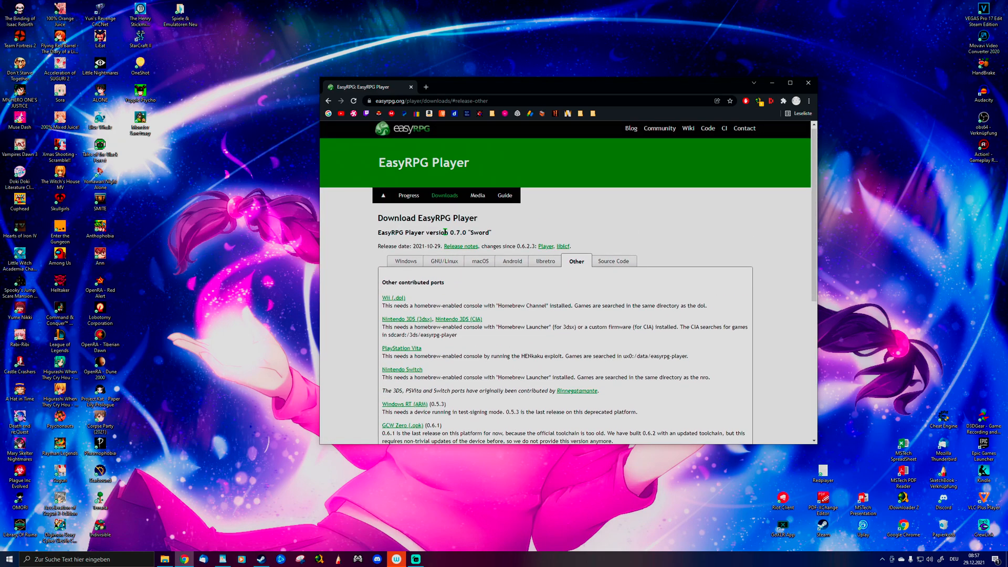
pyautogui.moveTo(406, 263)
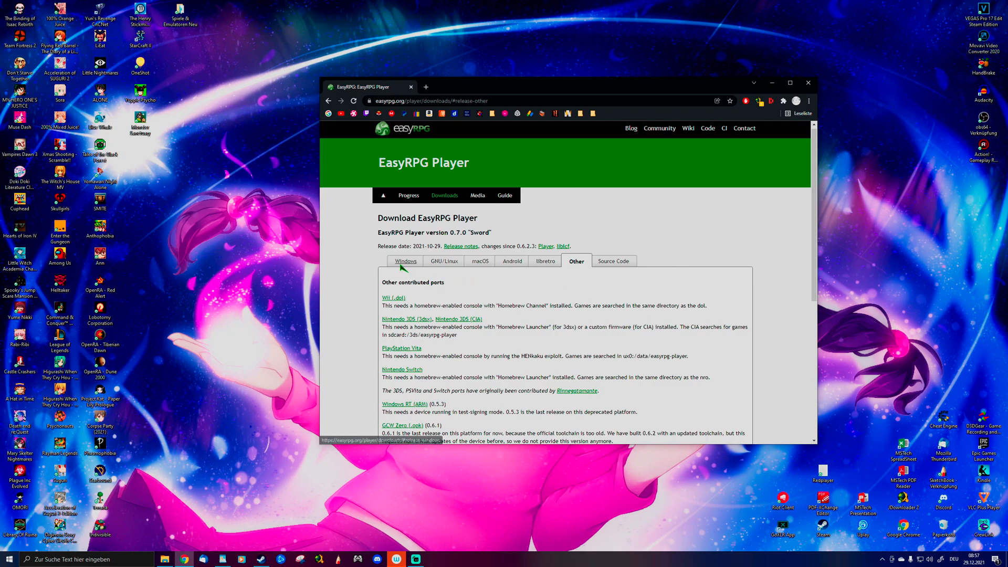
pyautogui.click(404, 261)
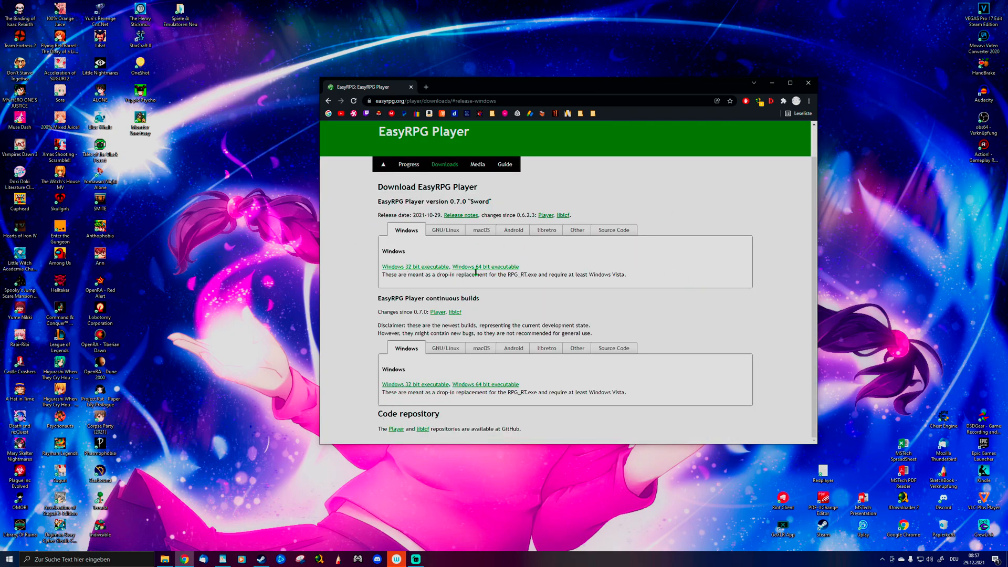
pyautogui.moveTo(522, 274)
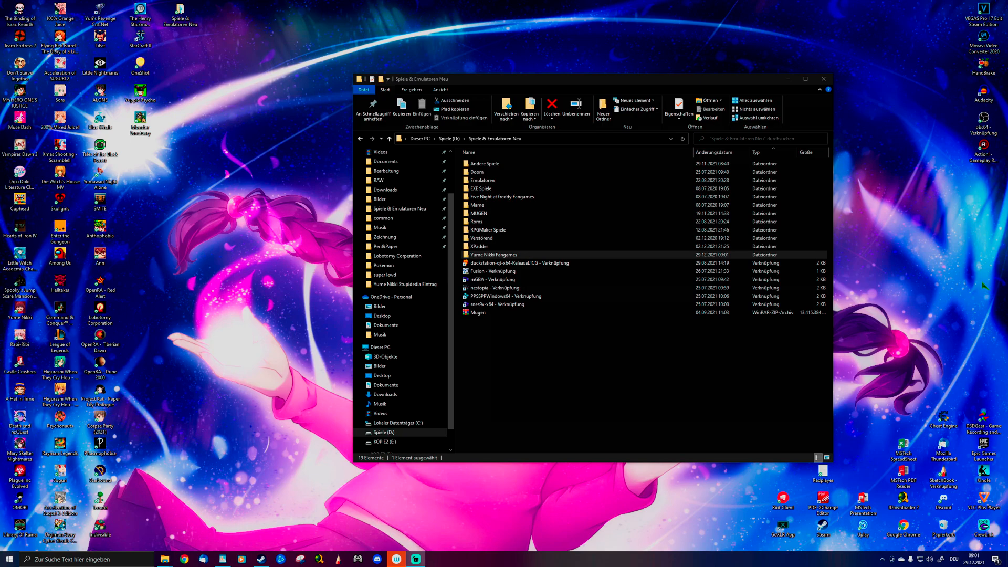
# Open the Yume Nikki Fangames folder and launch Player.exe to reach the .flow title menu
pyautogui.click(493, 255)
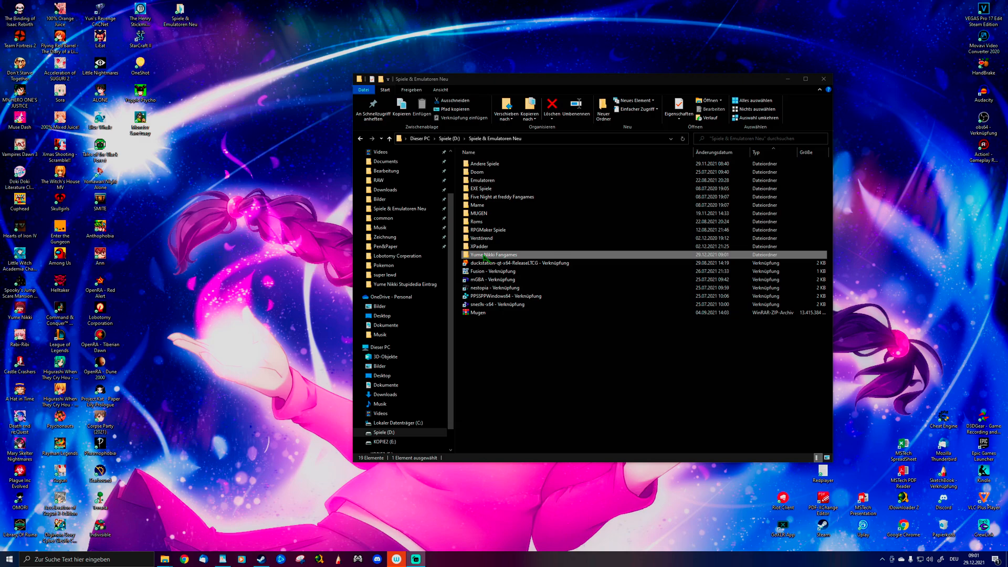
pyautogui.doubleClick(495, 255)
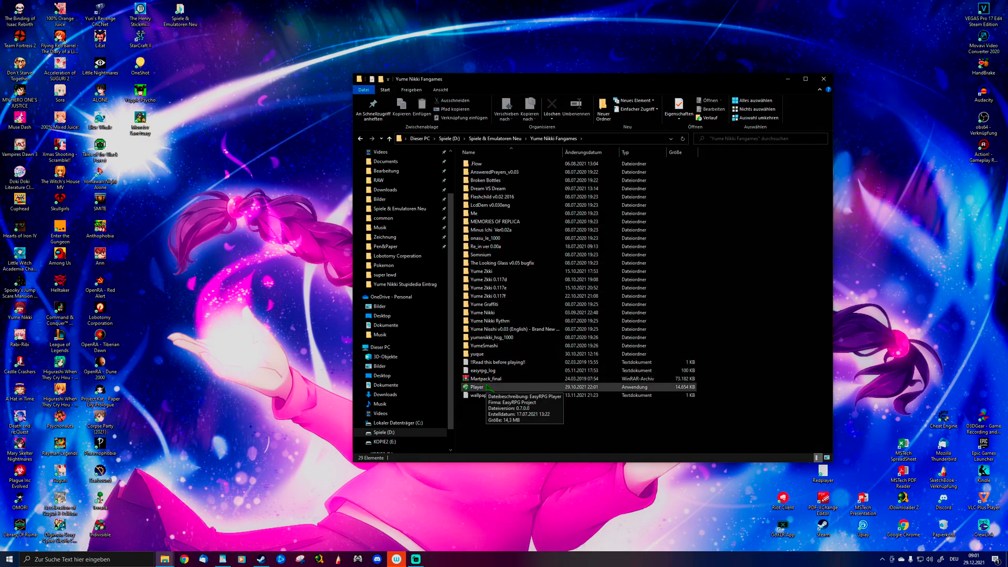
pyautogui.doubleClick(479, 387)
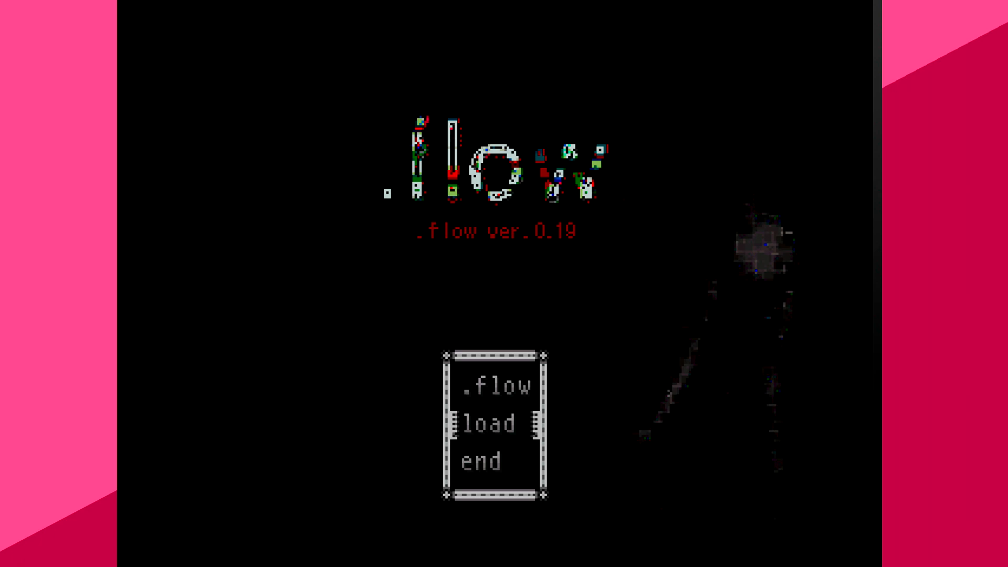
# View the .flow ver.0.19 title screen, then close the player back to the .flow versions folder
pyautogui.click(490, 423)
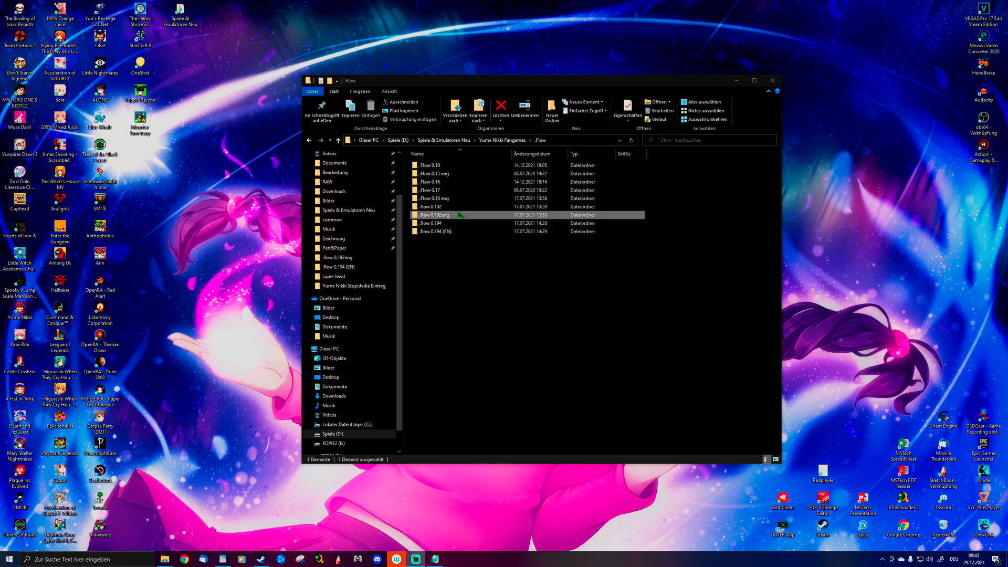
# Open the .flow 0.192eng folder and select its RPG_RT.ini file
pyautogui.doubleClick(437, 215)
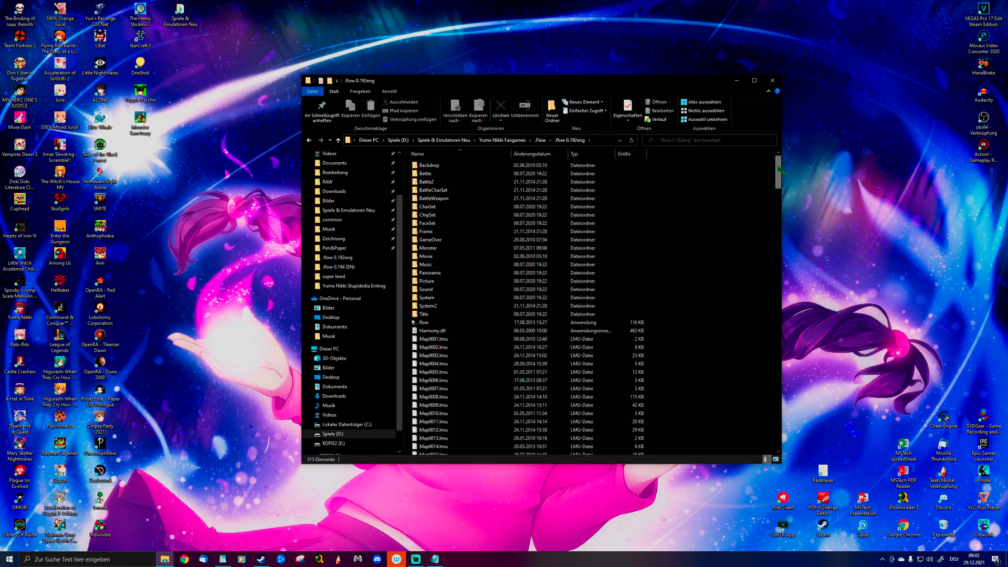
pyautogui.scroll(-3)
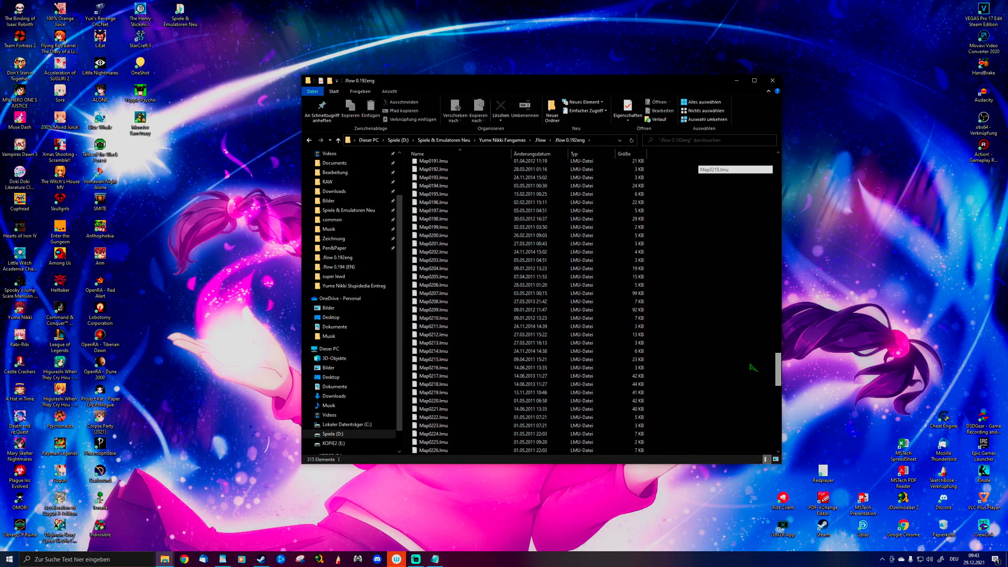
pyautogui.scroll(-3)
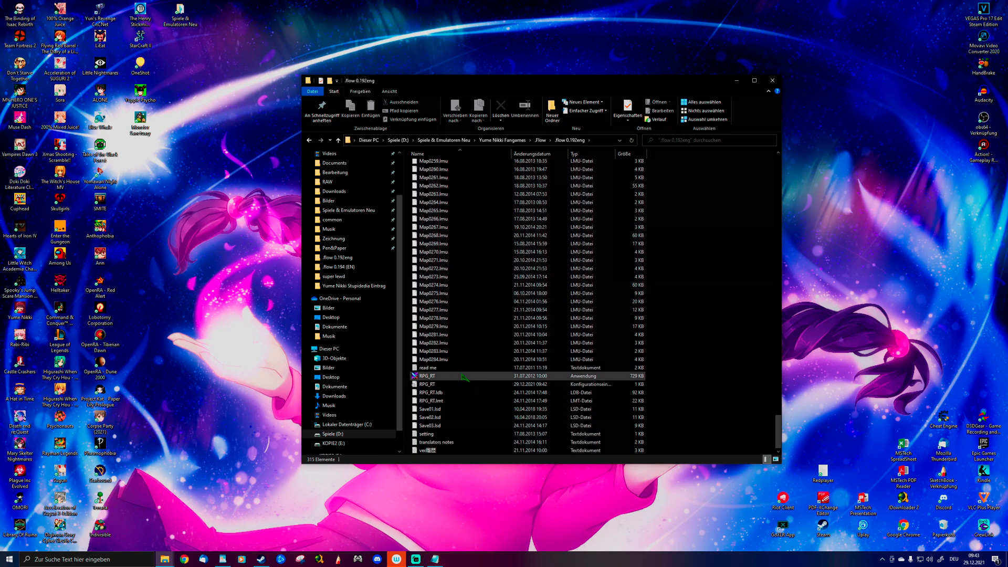
pyautogui.click(450, 384)
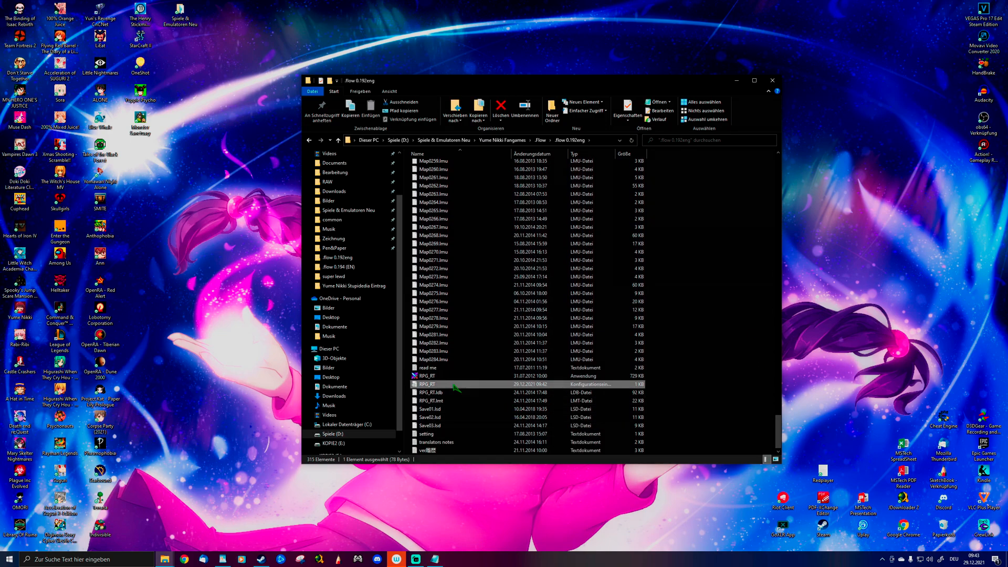
pyautogui.moveTo(455, 390)
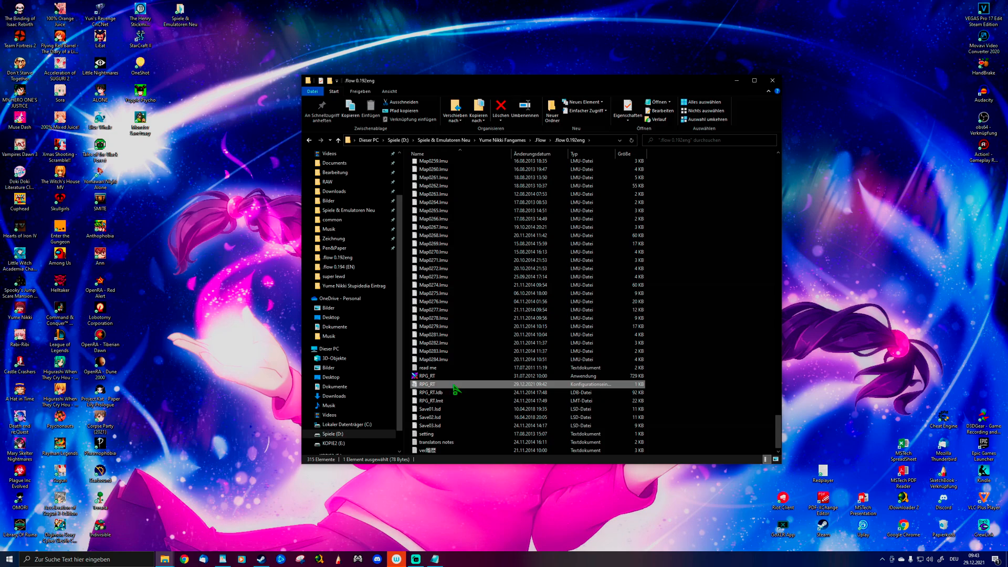
# Add [EasyRPG] and Encoding=932 to RPG_RT.ini in Notepad, then close and choose Speichern
pyautogui.doubleClick(426, 384)
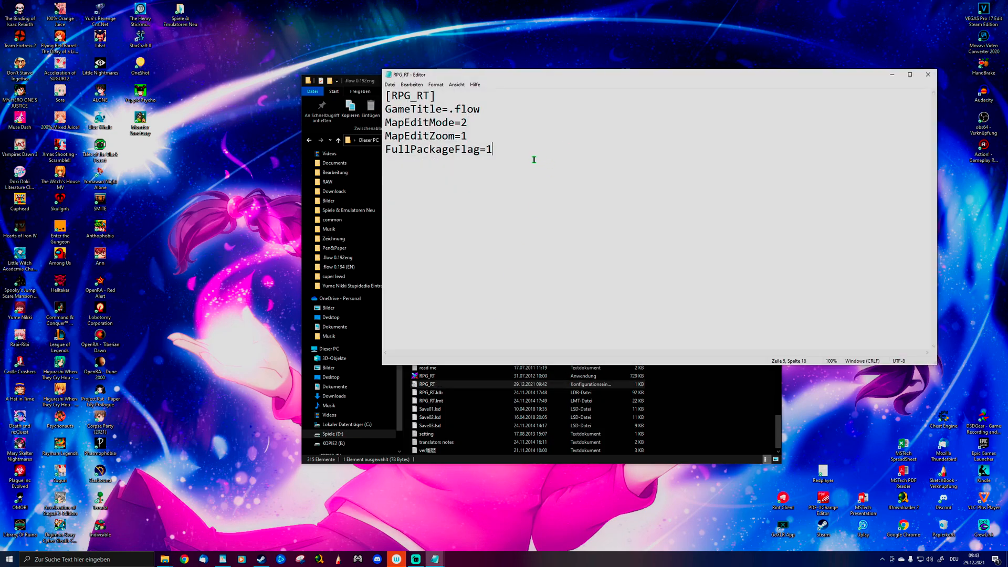
pyautogui.write('[EasyRPG]')
pyautogui.write('Encoding=932')
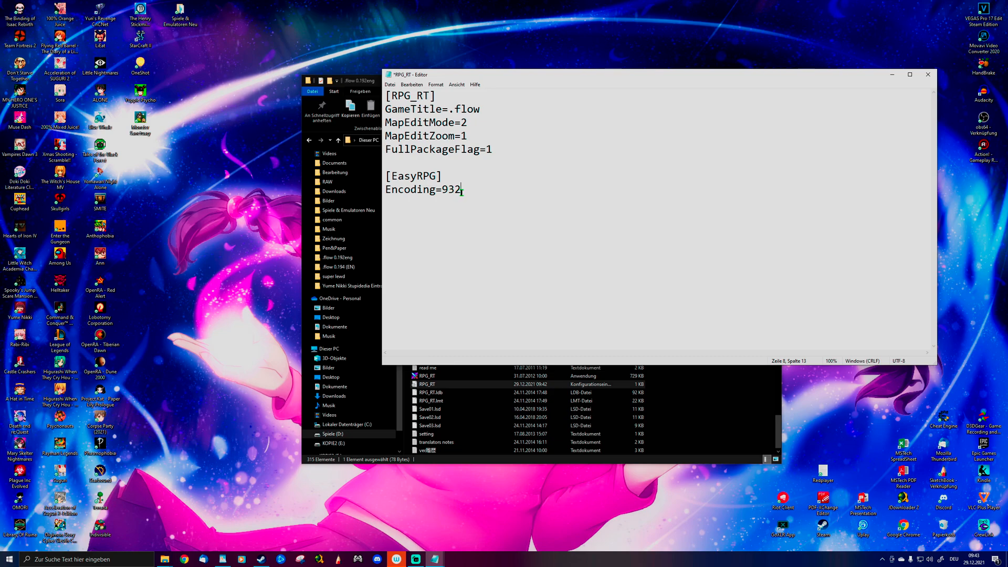
pyautogui.moveTo(928, 75)
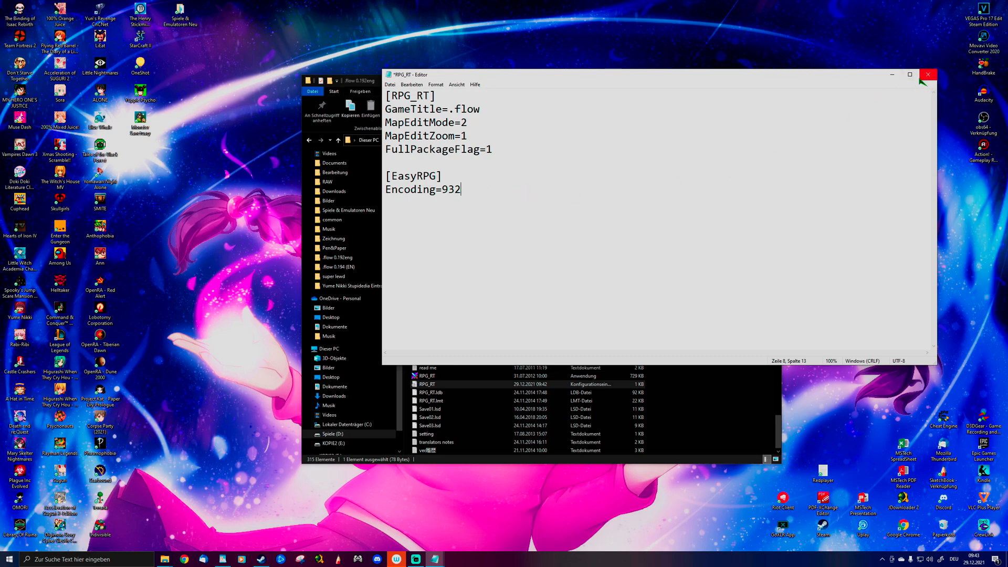
pyautogui.click(928, 74)
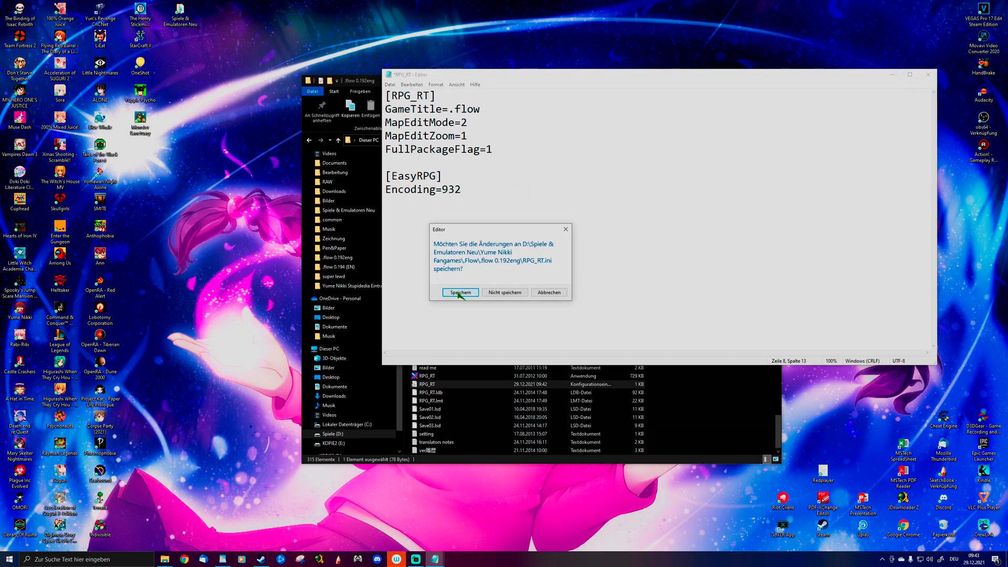
pyautogui.click(460, 293)
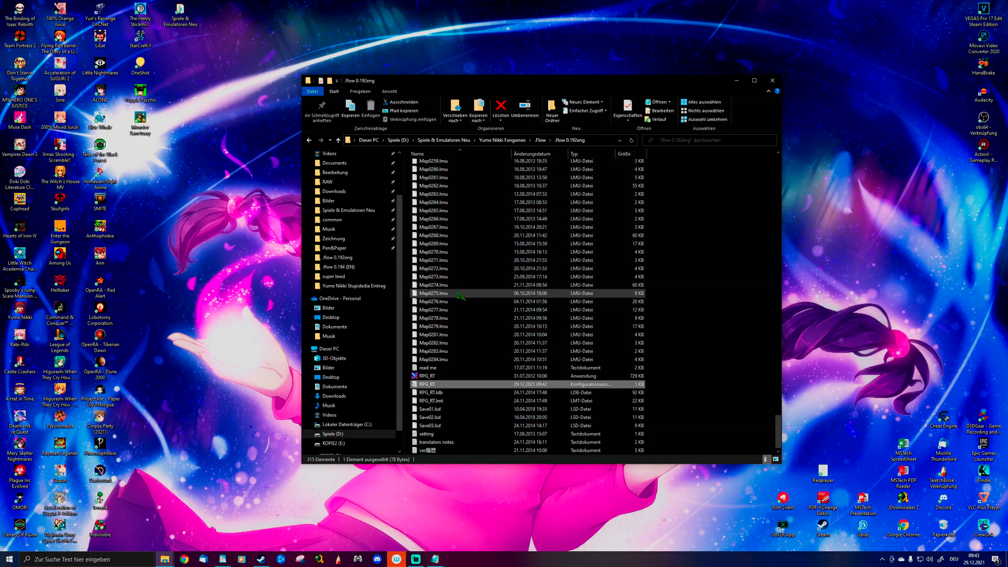